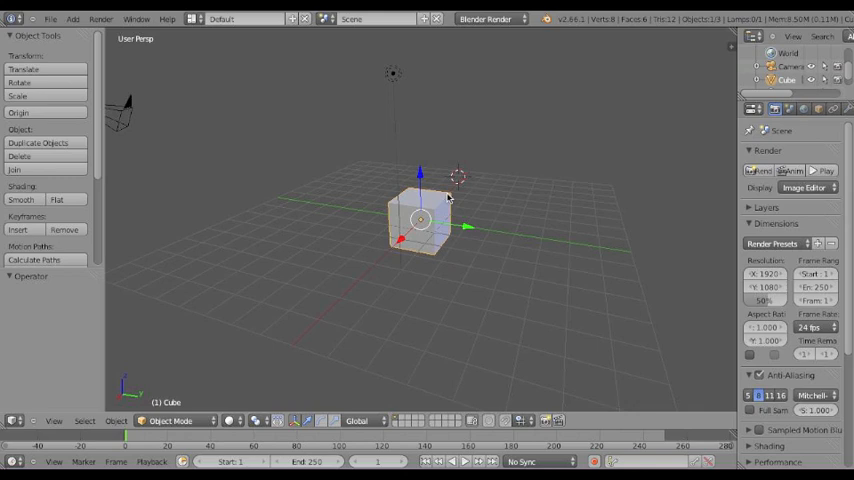
{"action": "mouse_move", "coordinate": [736, 292]}
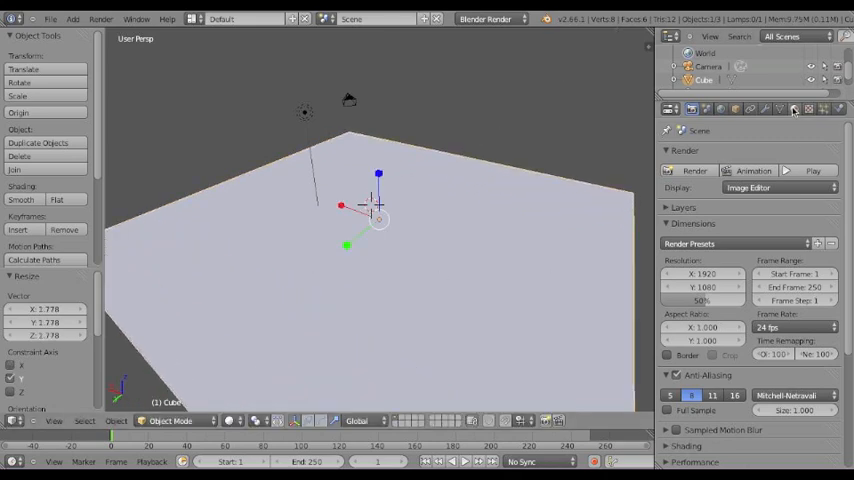
- Give the floor slab a second material slot, Material.001, with a black diffuse colour
{"action": "left_click", "coordinate": [810, 108]}
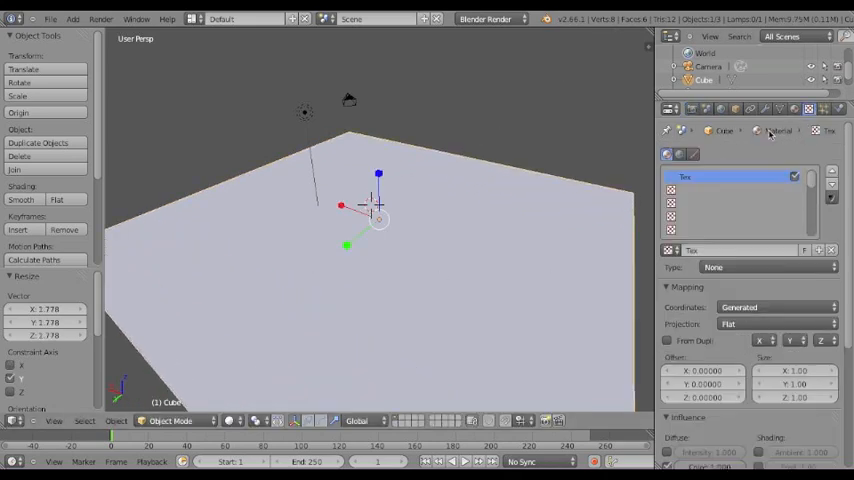
{"action": "left_click", "coordinate": [756, 130]}
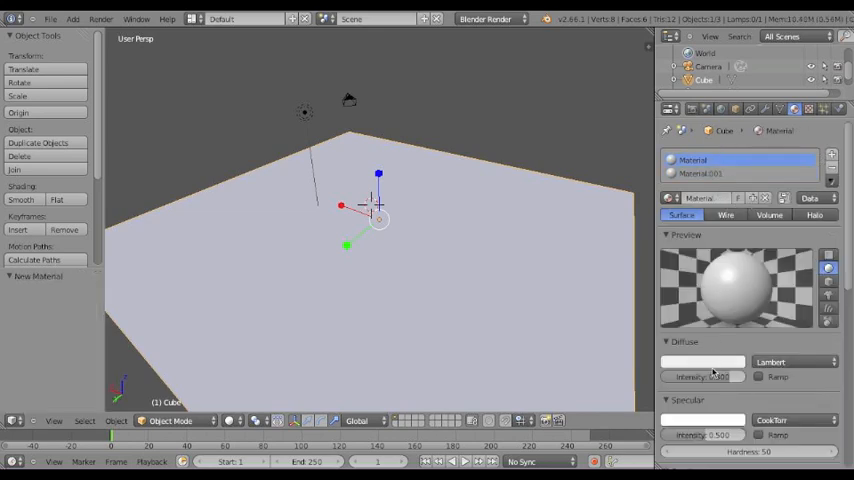
{"action": "left_click", "coordinate": [740, 172]}
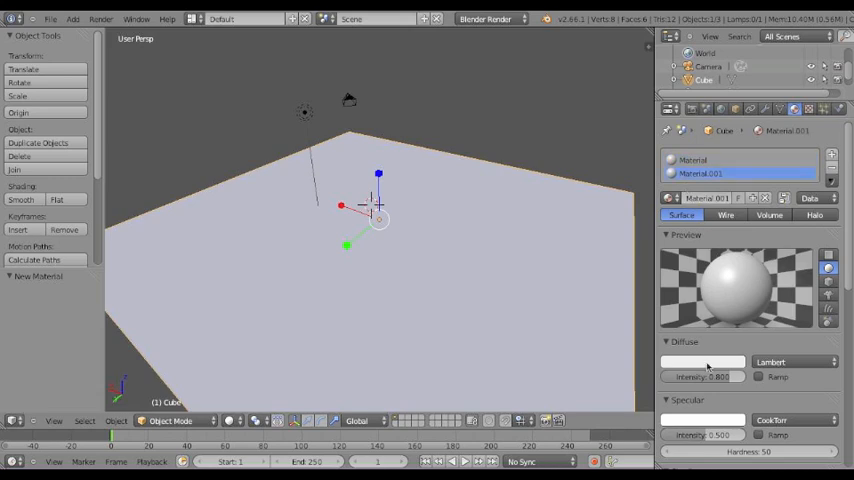
{"action": "left_click", "coordinate": [702, 360]}
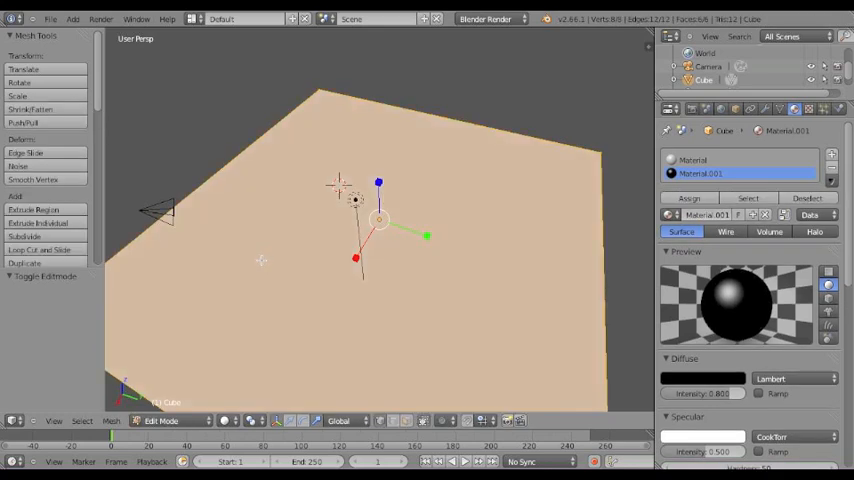
- Add a row of about ten evenly spaced loop cuts across the floor slab in Edit Mode
{"action": "left_click", "coordinate": [40, 250]}
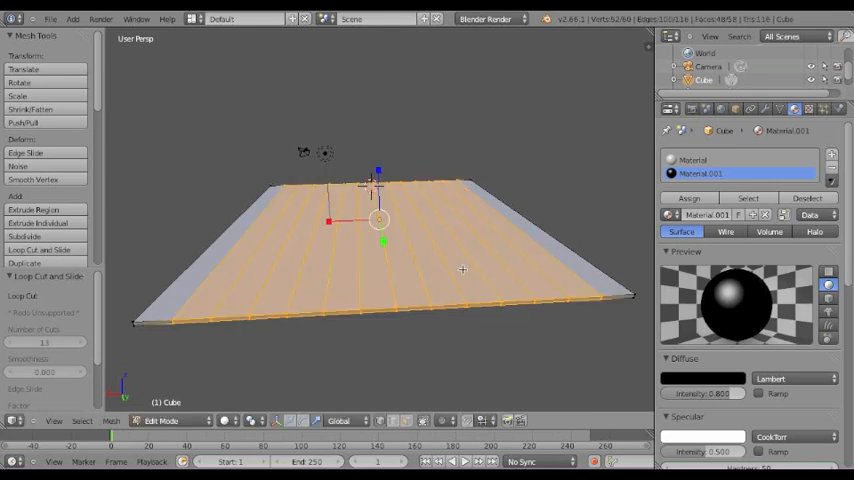
{"action": "mouse_move", "coordinate": [444, 272]}
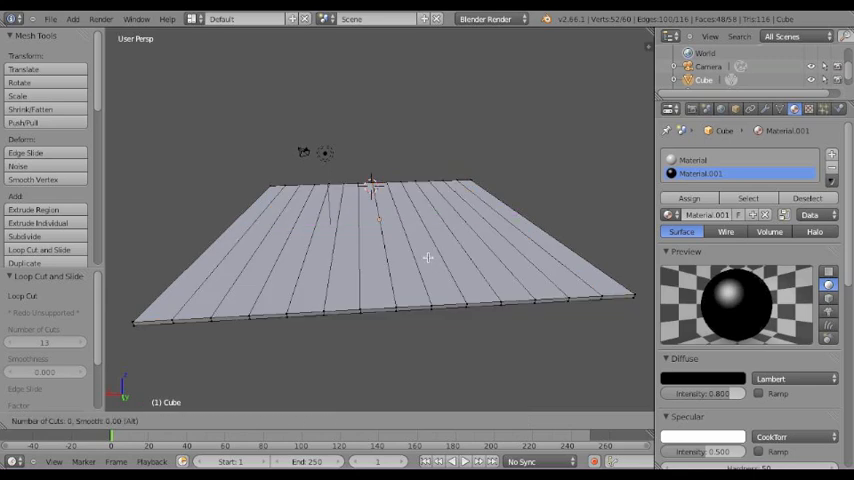
{"action": "mouse_move", "coordinate": [464, 276]}
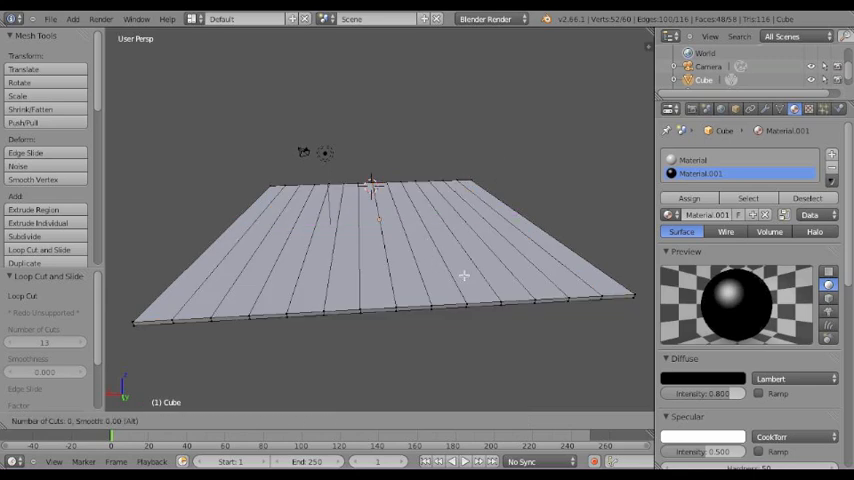
{"action": "mouse_move", "coordinate": [498, 292]}
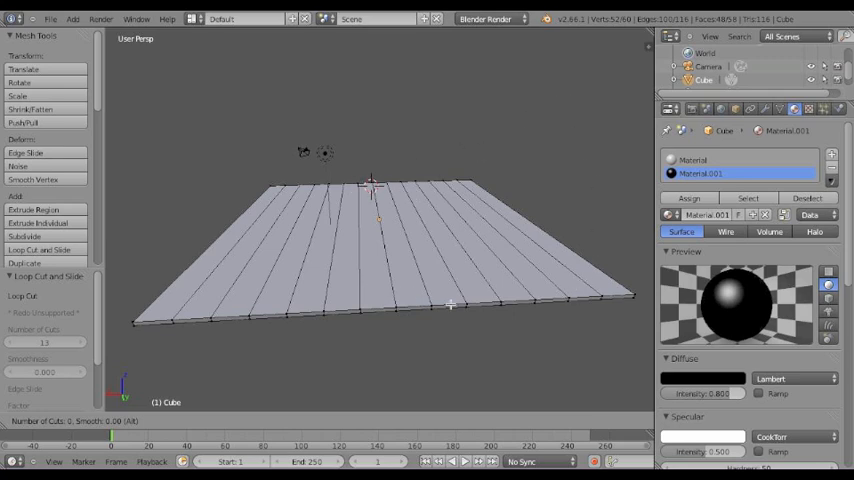
{"action": "mouse_move", "coordinate": [332, 330]}
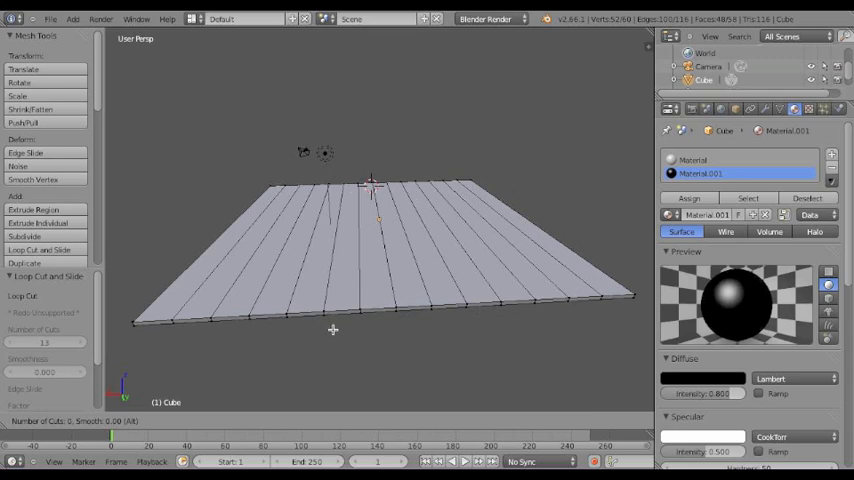
{"action": "mouse_move", "coordinate": [252, 332]}
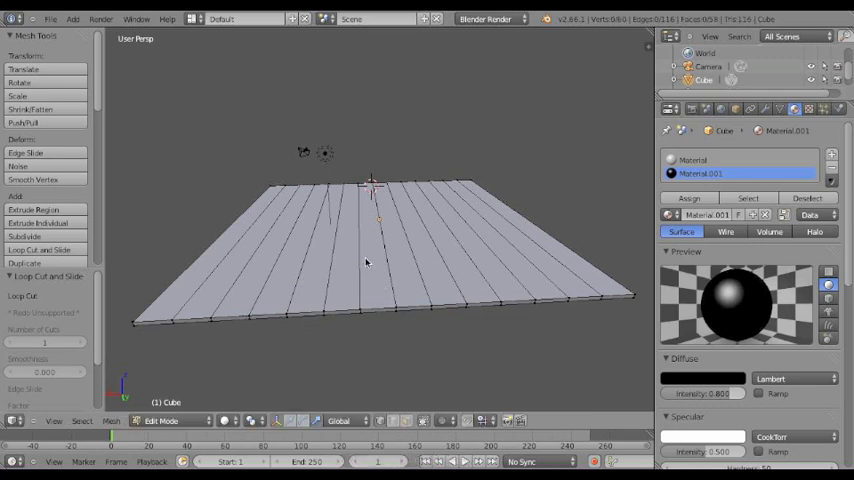
{"action": "mouse_move", "coordinate": [380, 304]}
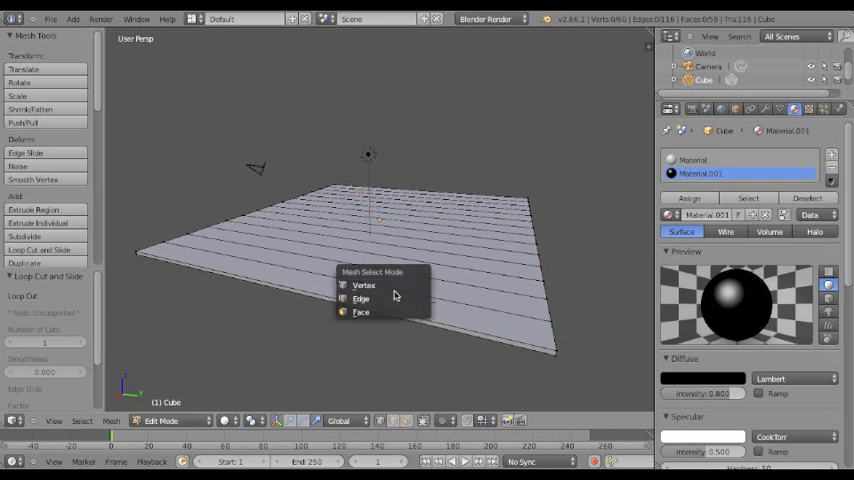
- Switch to Edge select mode for the crosswise set of loop cuts forming the grid
{"action": "left_click", "coordinate": [360, 298]}
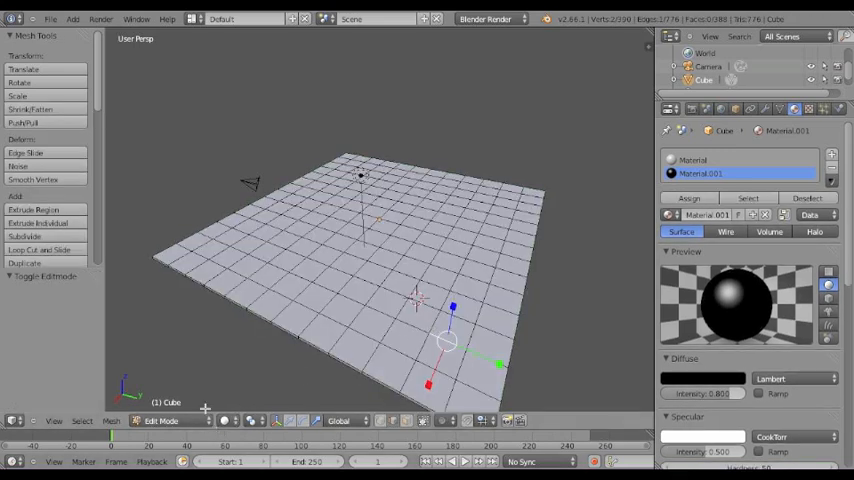
{"action": "mouse_move", "coordinate": [256, 350]}
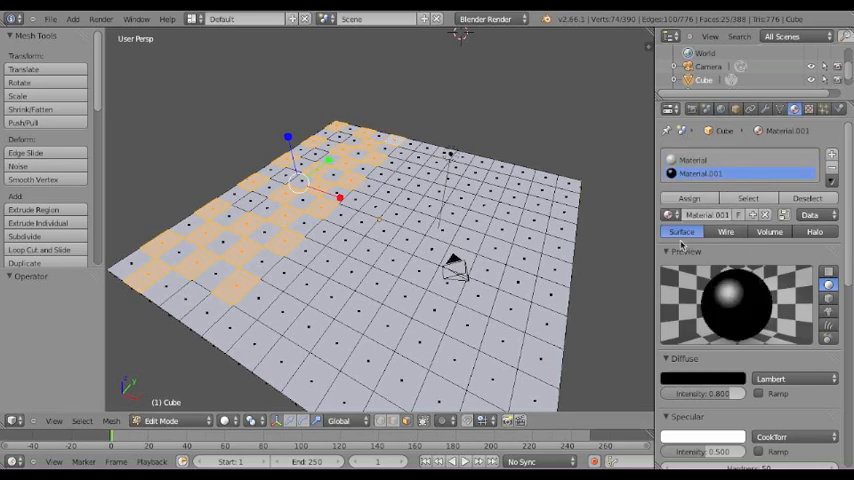
- Assign Material.001 to every other floor face, giving a black-and-white checkerboard
{"action": "scroll", "scroll_direction": "down", "scroll_amount": 3}
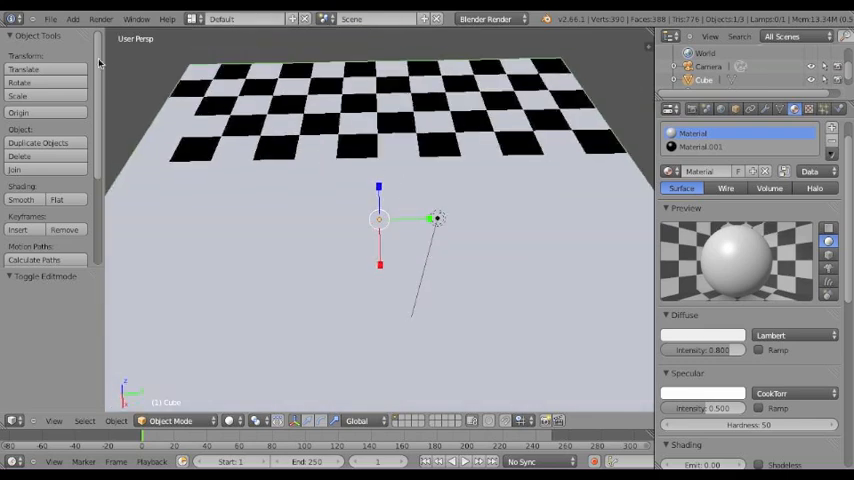
- Add a UV Sphere to the scene from Add > Mesh, beside the checkered floor
{"action": "left_click", "coordinate": [72, 18]}
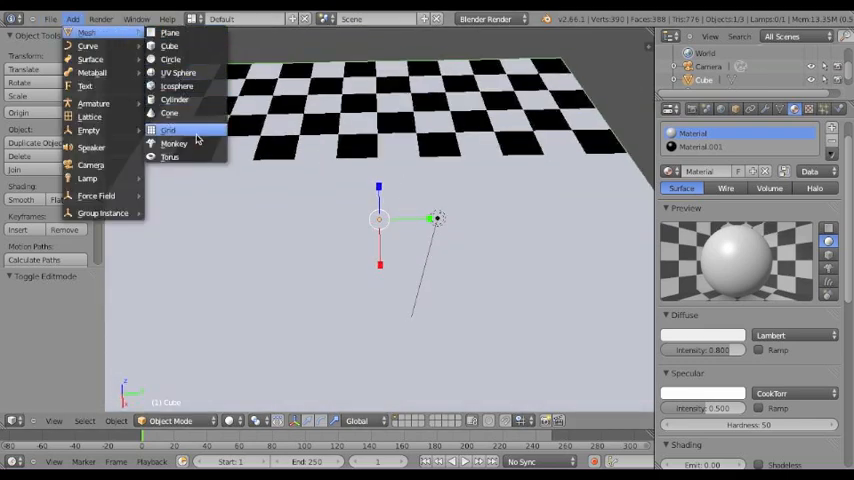
{"action": "mouse_move", "coordinate": [168, 46]}
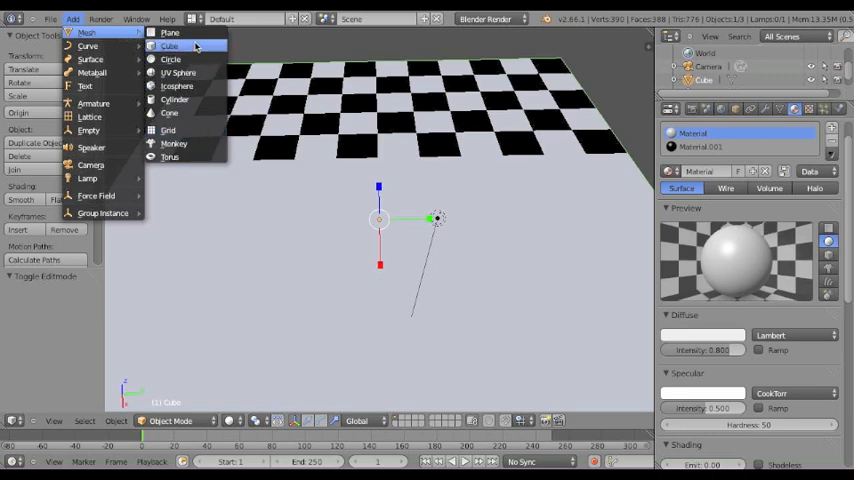
{"action": "mouse_move", "coordinate": [190, 46]}
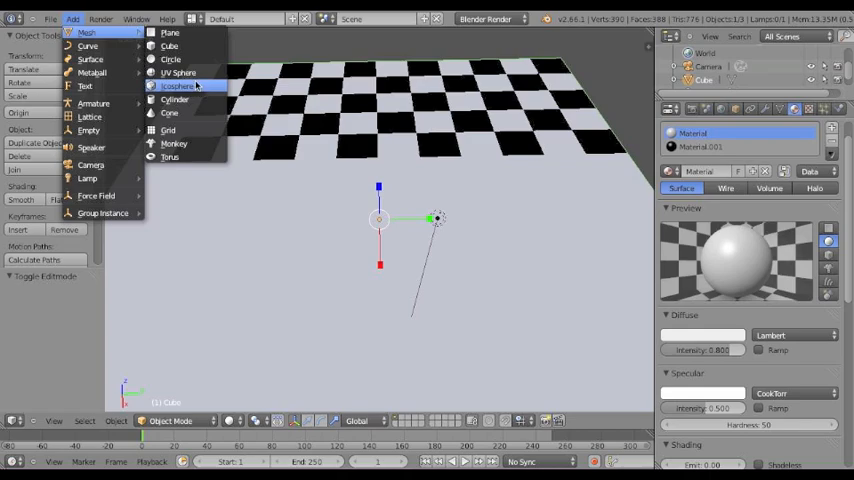
{"action": "left_click", "coordinate": [180, 72]}
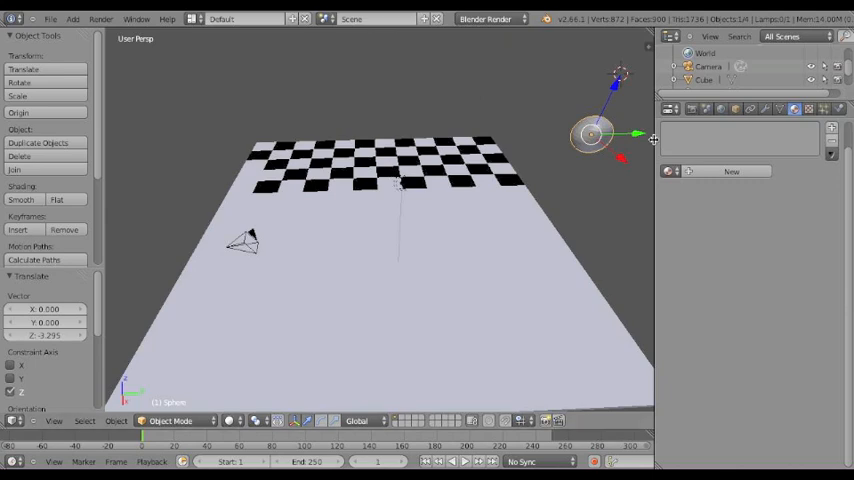
- Select the sphere so it can receive its own new material
{"action": "left_click_drag", "start_coordinate": [590, 136], "coordinate": [380, 140]}
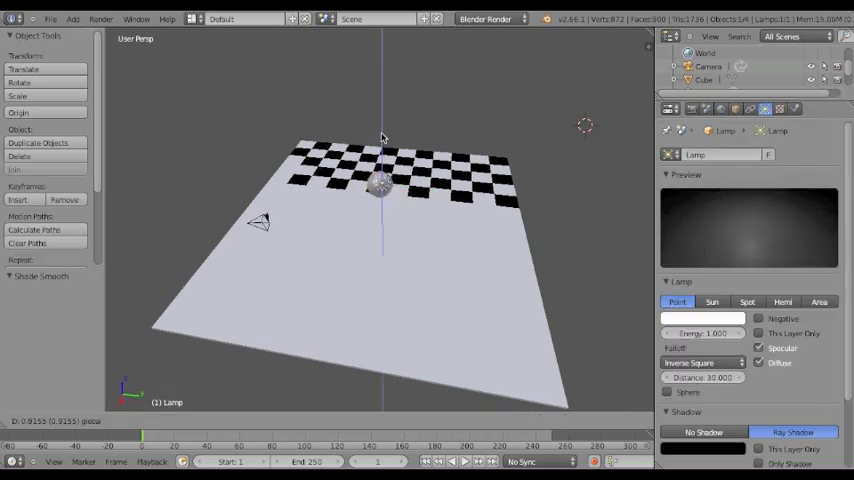
{"action": "left_click", "coordinate": [258, 224]}
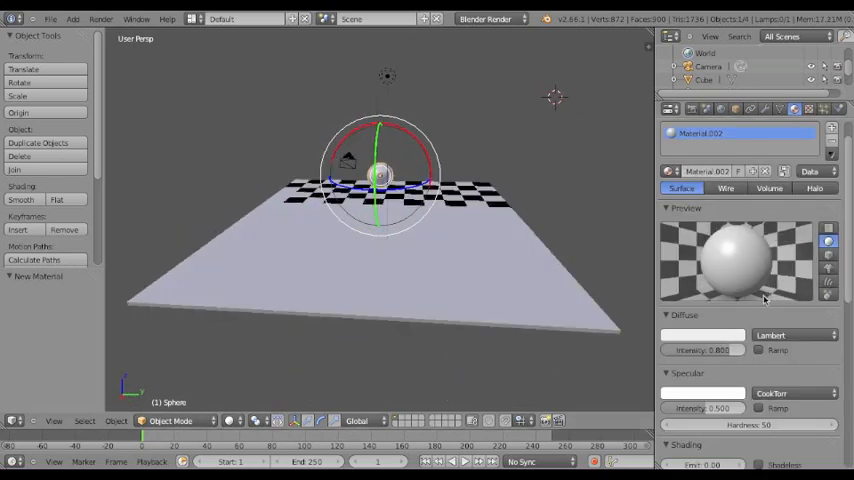
- Set the sphere material's diffuse colour to a light blue on the colour wheel
{"action": "left_click", "coordinate": [704, 336]}
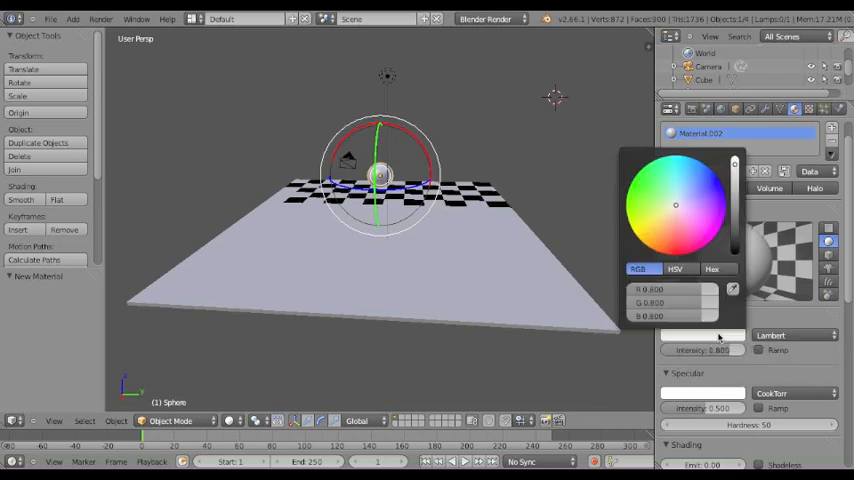
{"action": "mouse_move", "coordinate": [690, 244]}
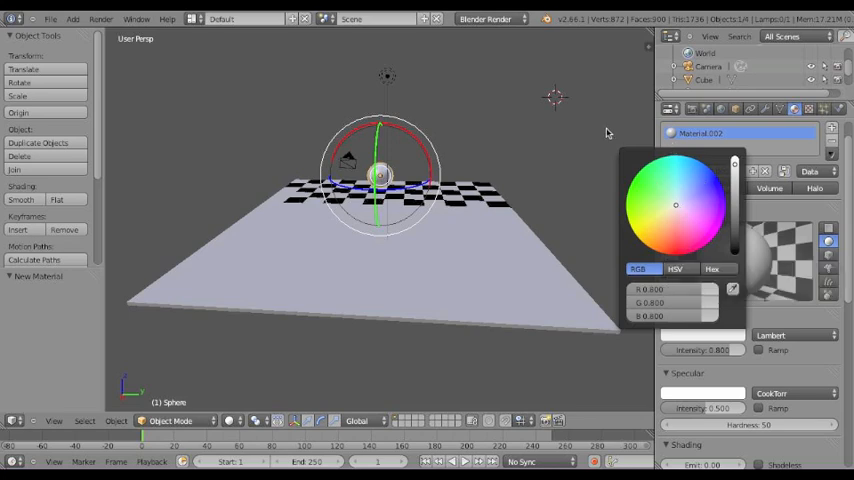
{"action": "left_click", "coordinate": [678, 202]}
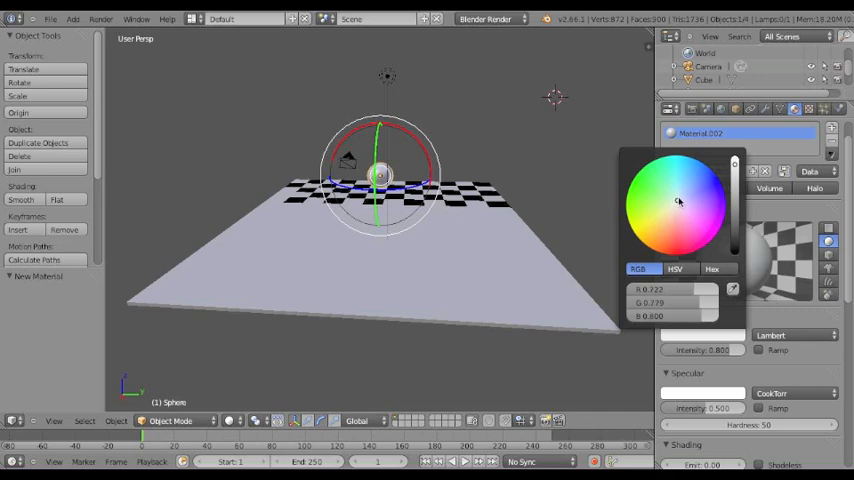
{"action": "left_click", "coordinate": [692, 180]}
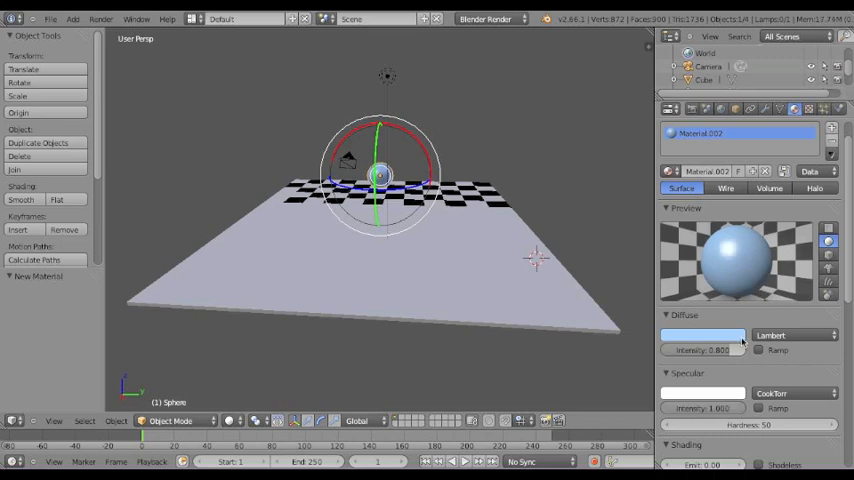
- Enable Raytrace transparency on the sphere material and lower its Alpha for a glass look
{"action": "scroll", "scroll_direction": "down", "scroll_amount": 3}
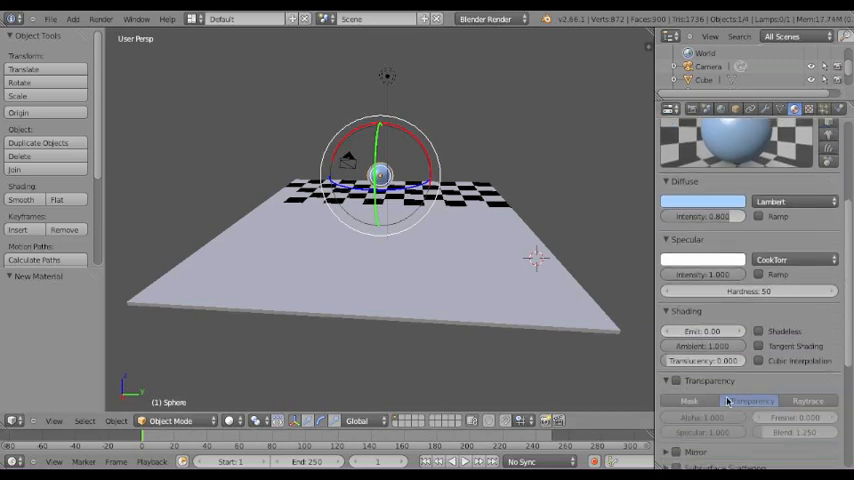
{"action": "left_click", "coordinate": [668, 352]}
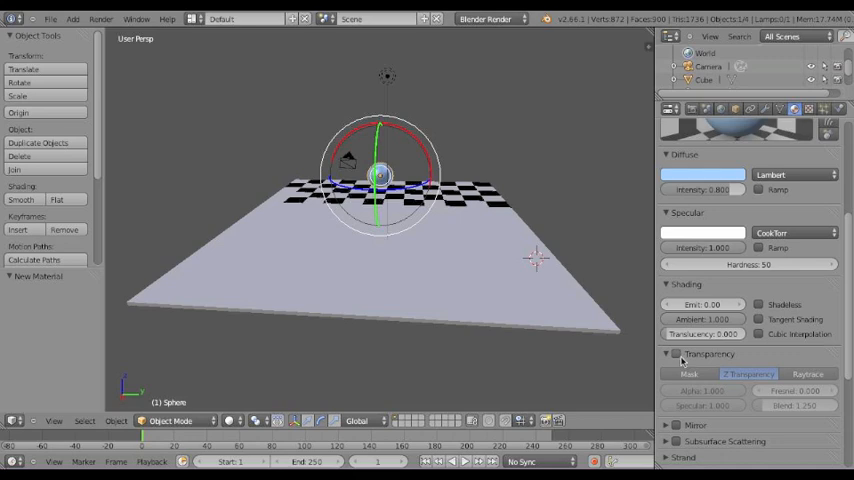
{"action": "left_click", "coordinate": [676, 352]}
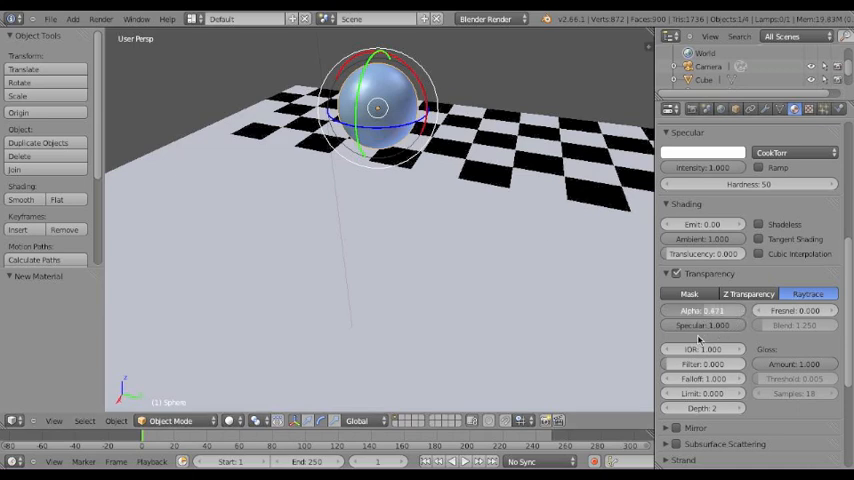
{"action": "left_click_drag", "start_coordinate": [704, 310], "coordinate": [680, 310]}
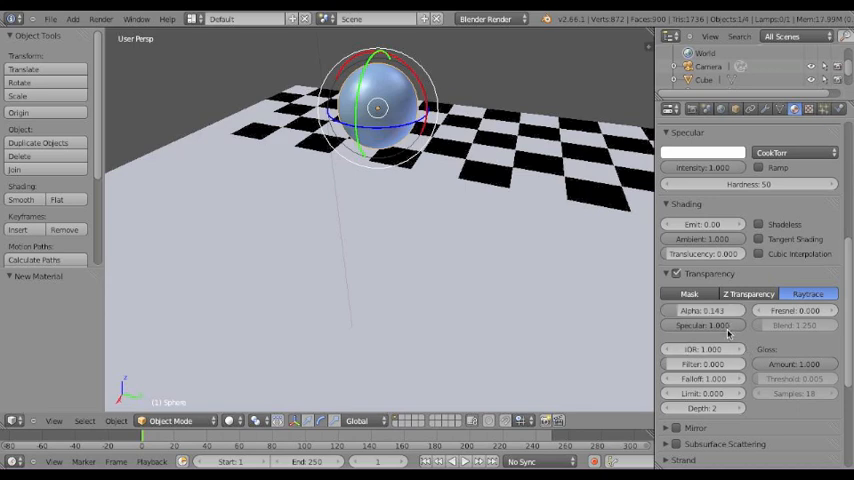
{"action": "scroll", "scroll_direction": "down", "scroll_amount": 3}
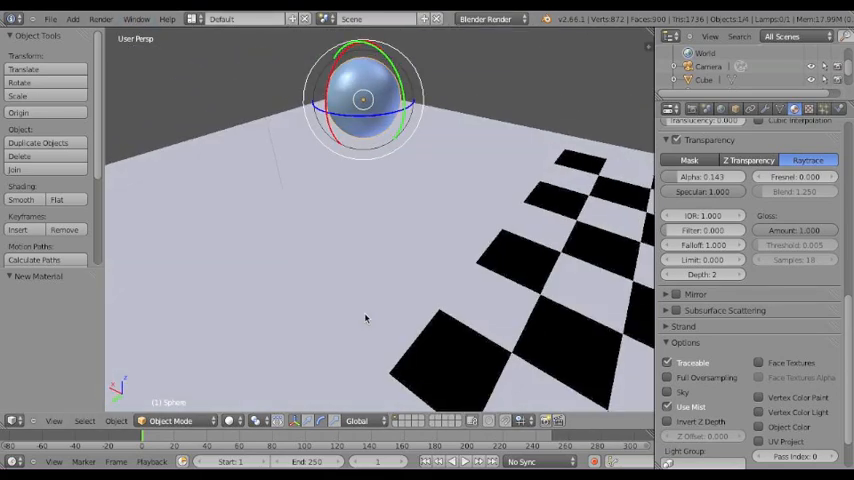
{"action": "mouse_move", "coordinate": [560, 190]}
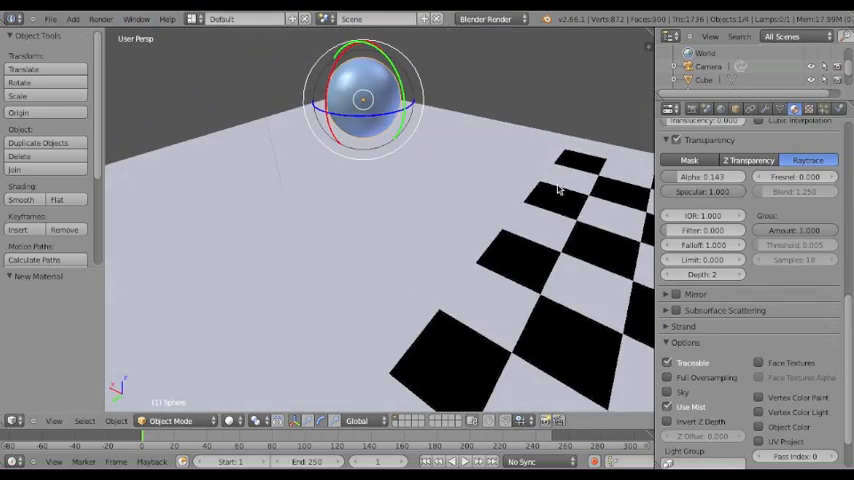
{"action": "left_click", "coordinate": [100, 18]}
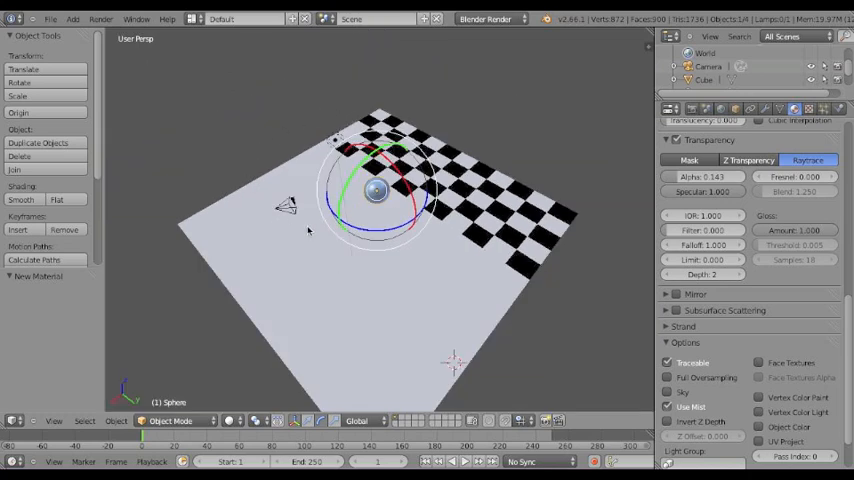
{"action": "mouse_move", "coordinate": [340, 336]}
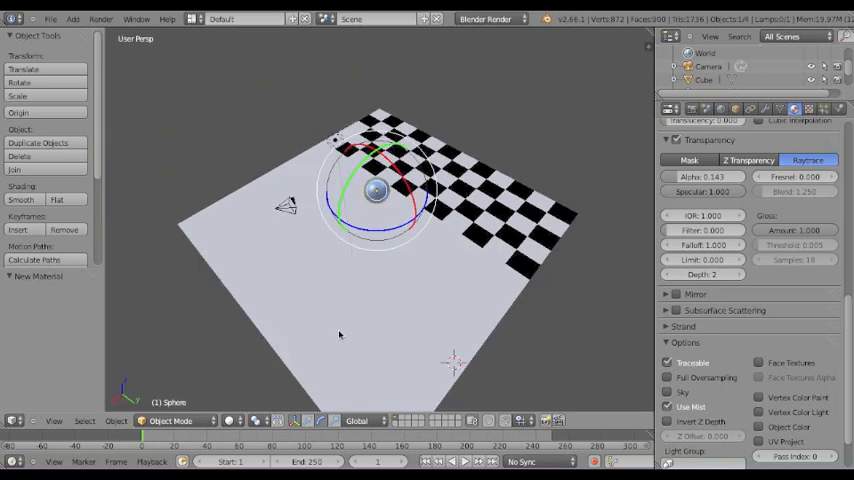